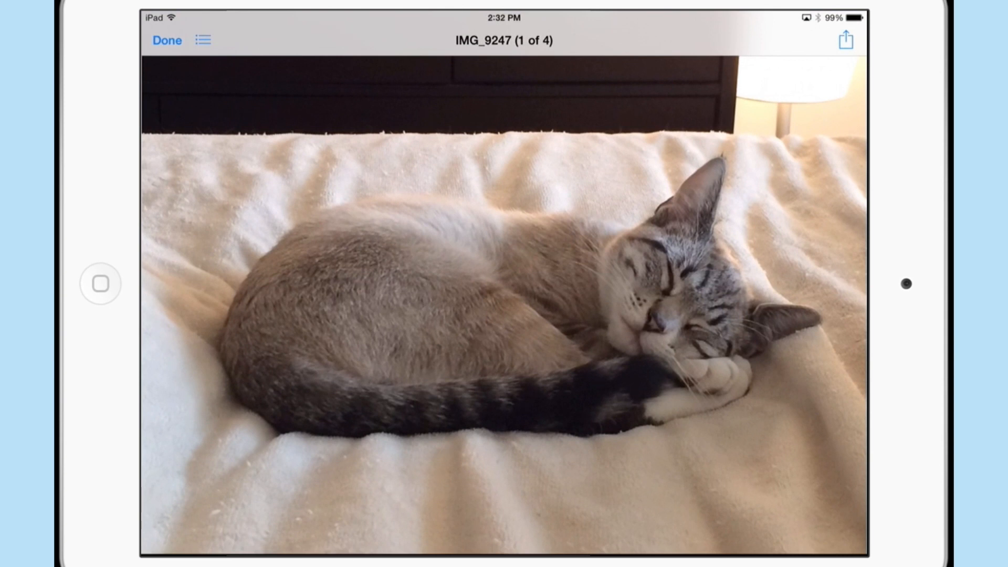
- Leave the IMG_9247 attachment preview and return to the Home Screen
left_click(844, 39)
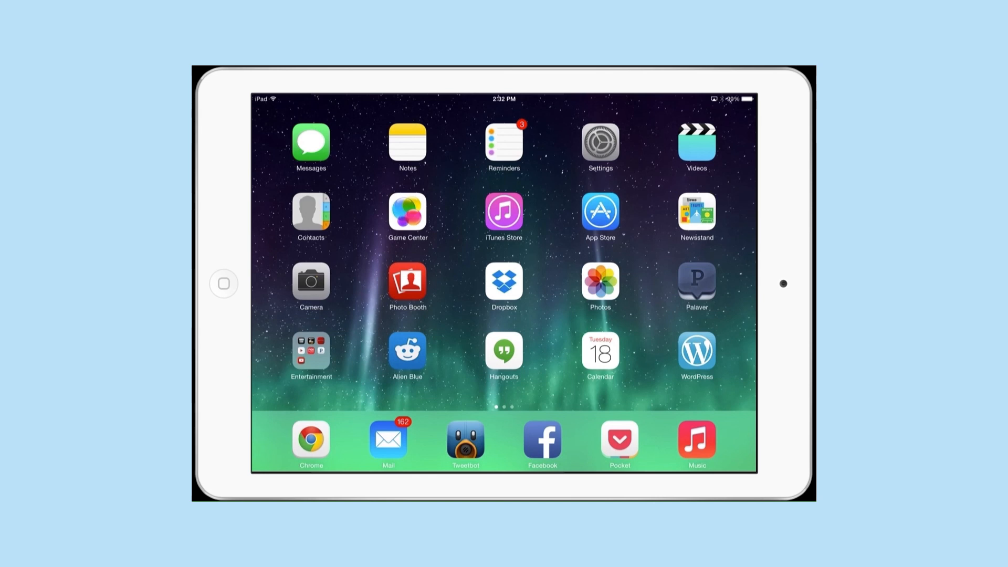
- Reopen the cat photo in Mail and bring up its share sheet showing the Dropbox option
left_click(600, 285)
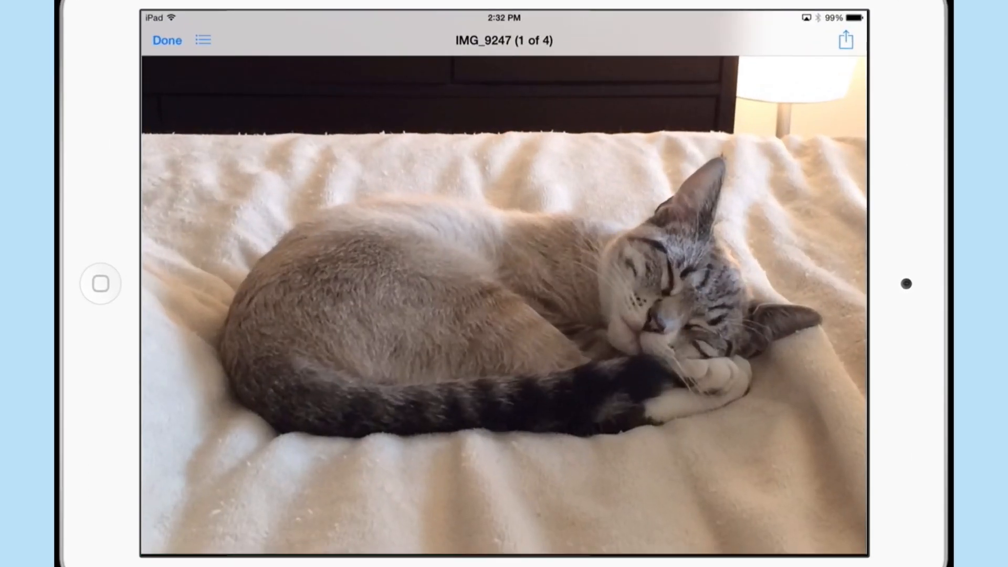
left_click(845, 40)
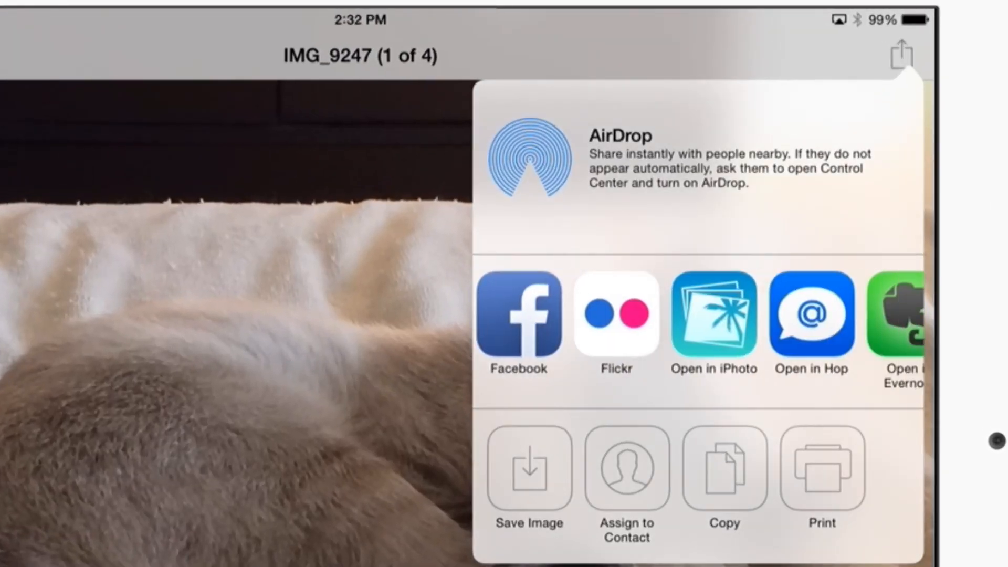
scroll("left", 3)
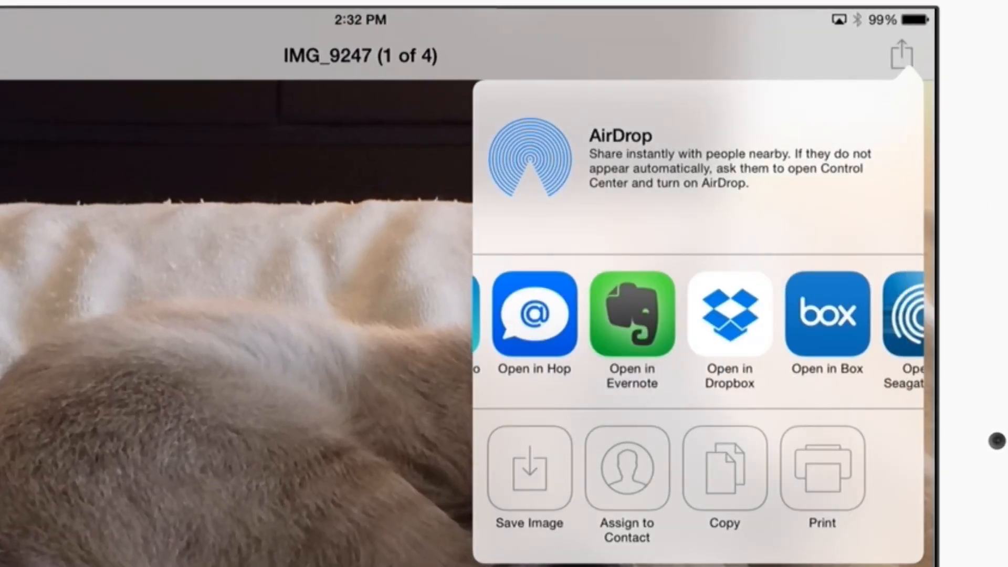
- Save IMG_9247.jpeg to Dropbox's Photos folder, replacing the existing copy
left_click(729, 315)
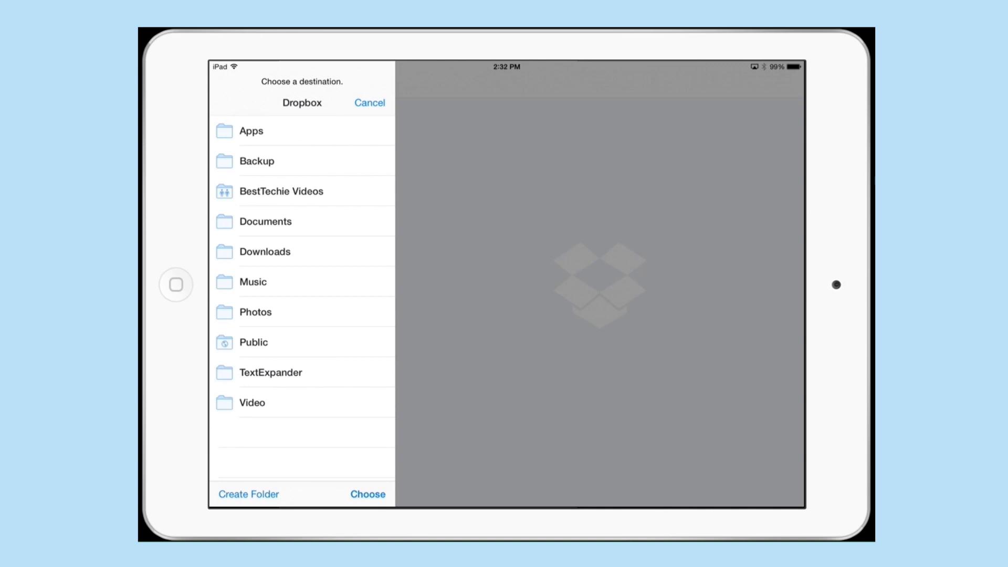
left_click(254, 312)
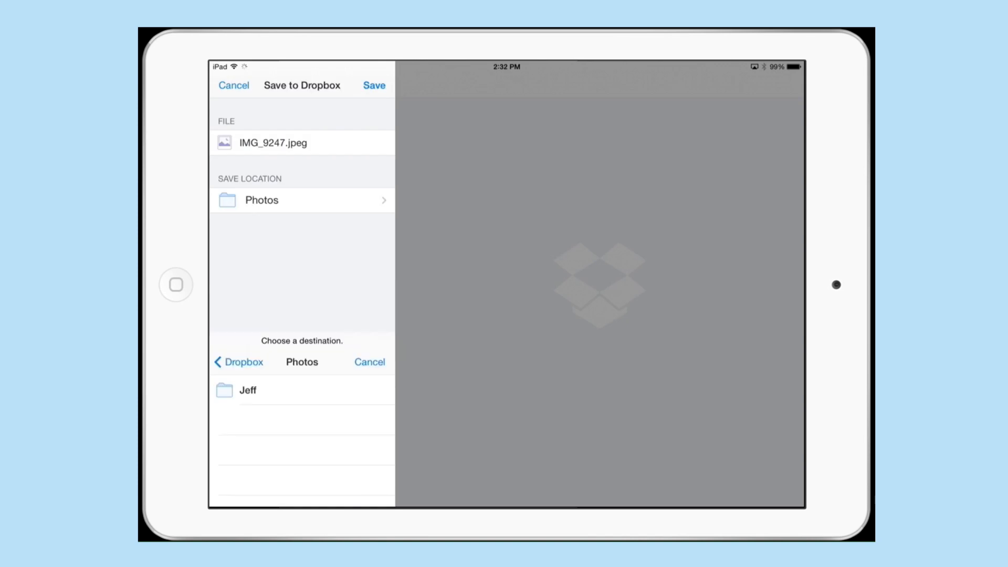
left_click(368, 362)
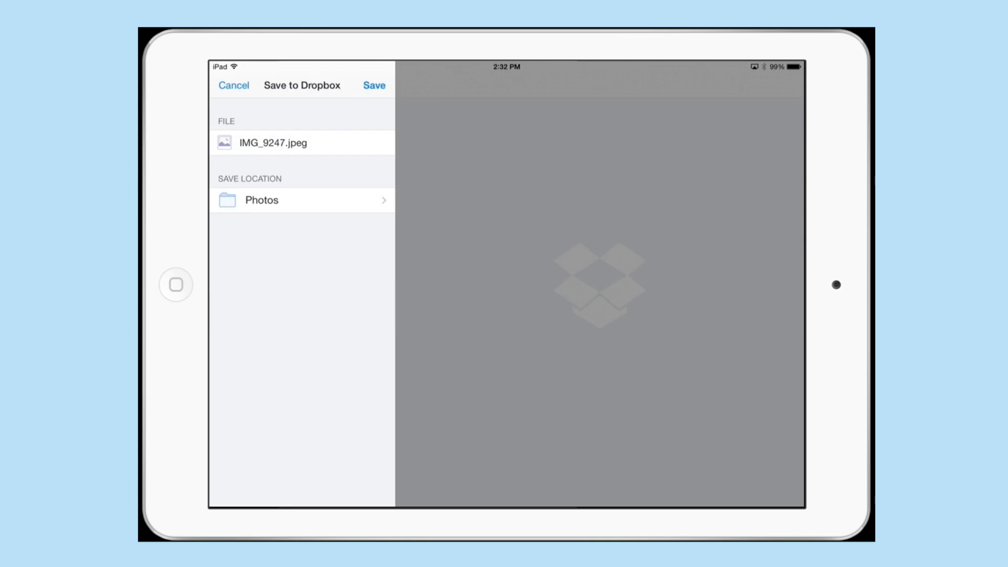
left_click(374, 85)
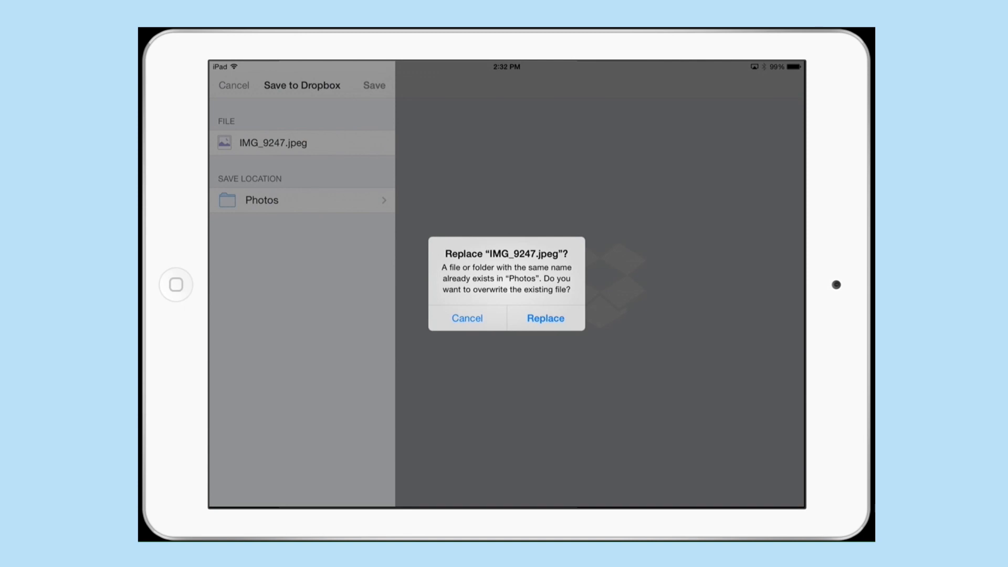
left_click(545, 317)
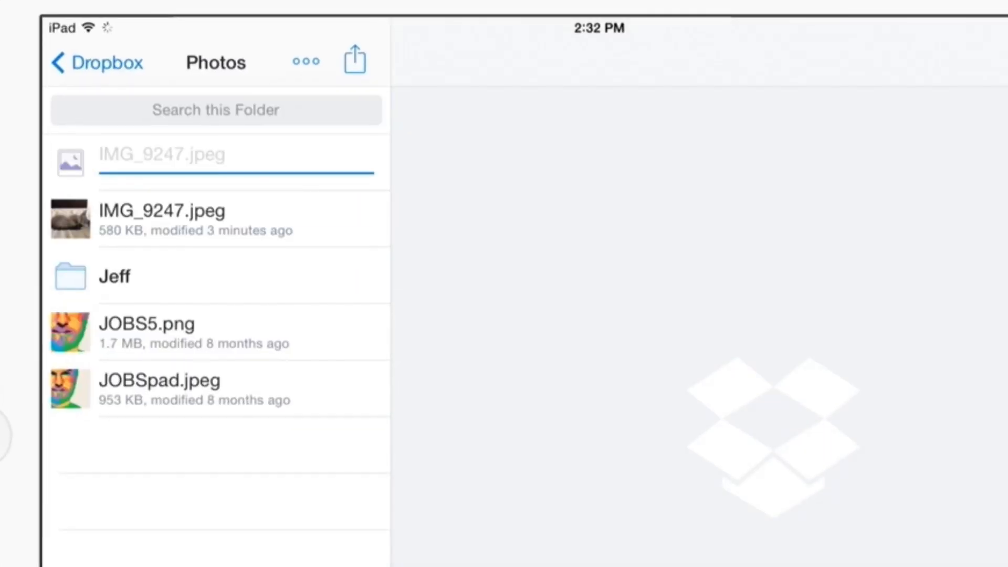